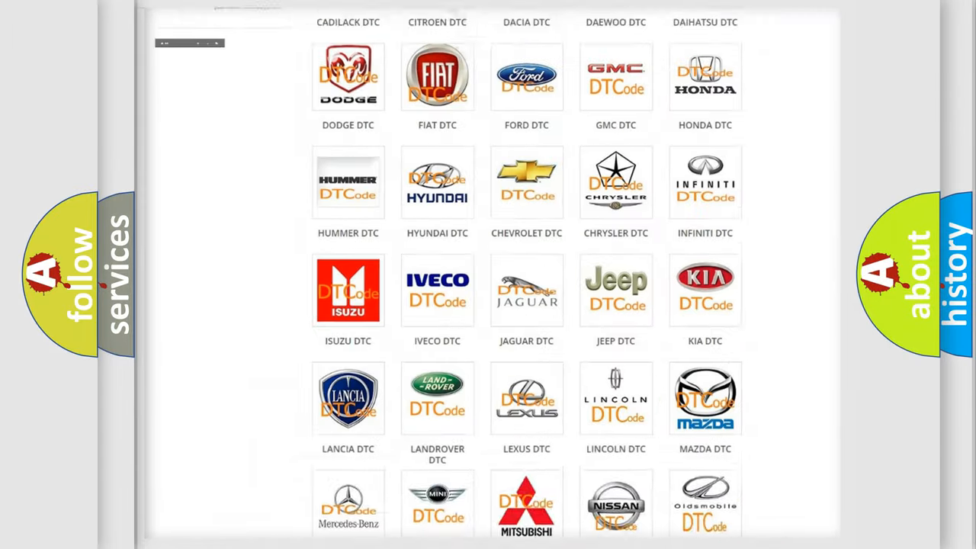
scroll(up, 3)
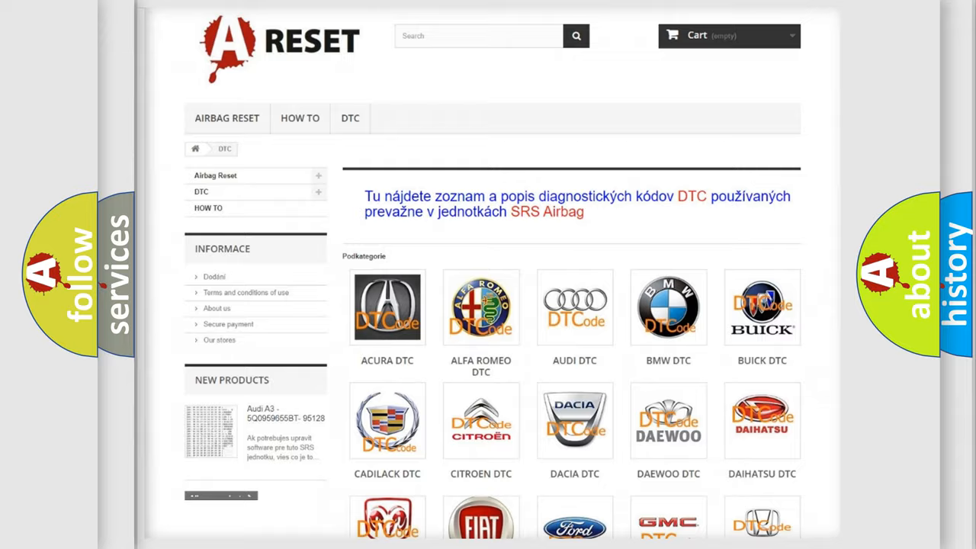
scroll(down, 3)
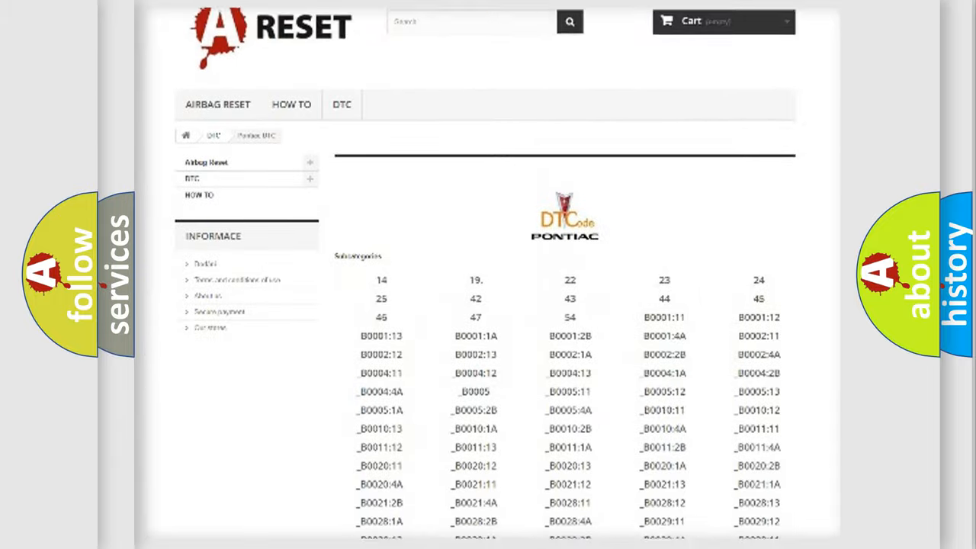
scroll(down, 3)
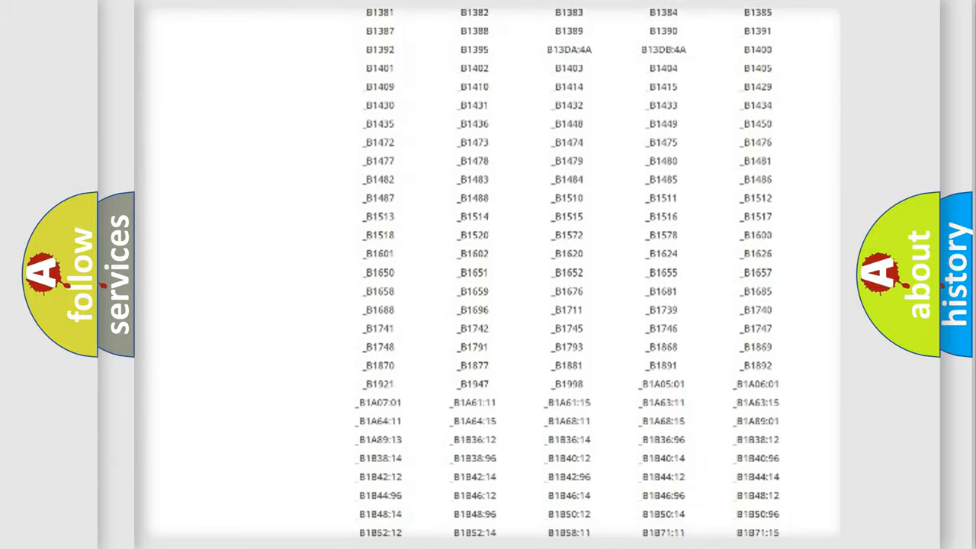
scroll(up, 3)
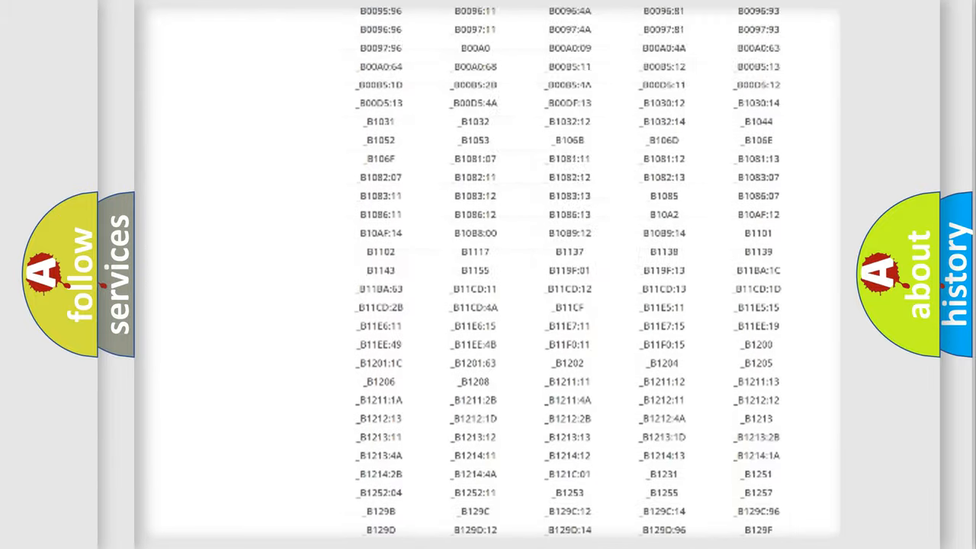
scroll(up, 3)
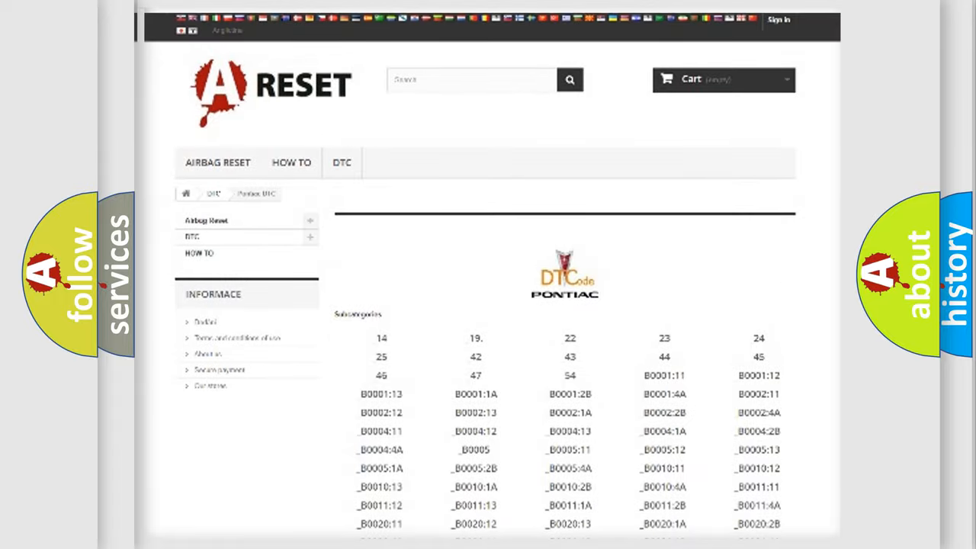